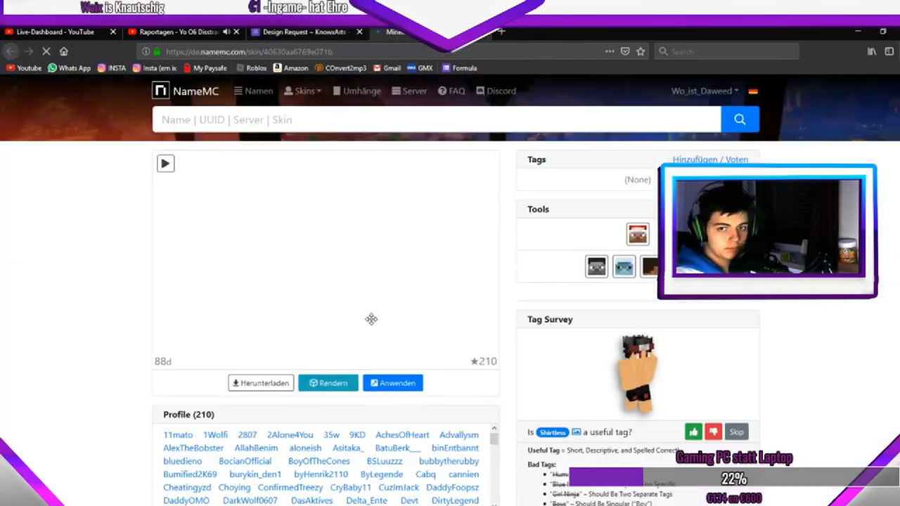
Load the NameMC Minecraft skin page with its profile list and tag survey in Firefox.
{"action": "left_click", "coordinate": [302, 31]}
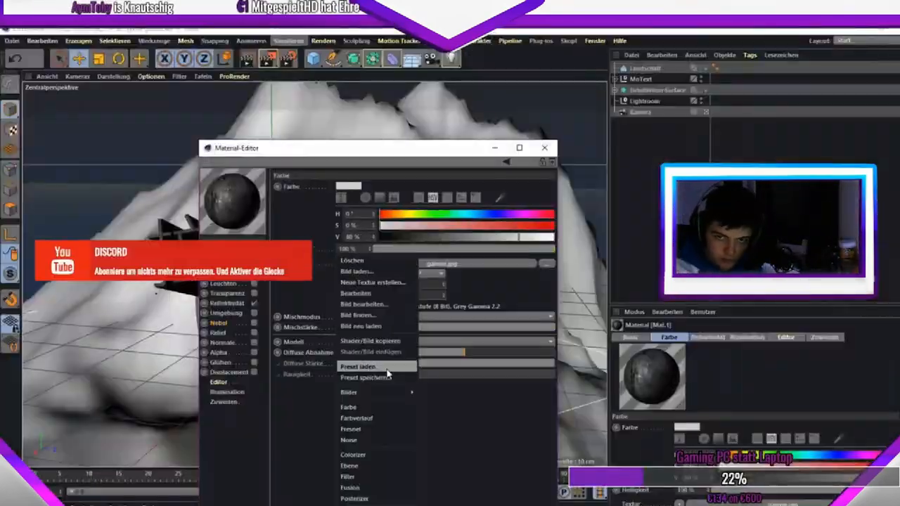
Load a saved material preset onto the rock landscape in the Material Editor.
{"action": "left_click", "coordinate": [544, 148]}
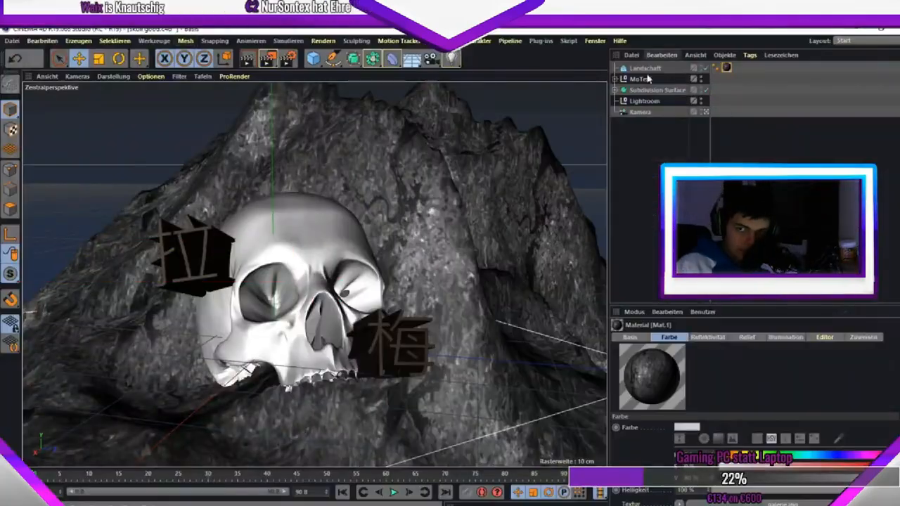
{"action": "left_click", "coordinate": [645, 68]}
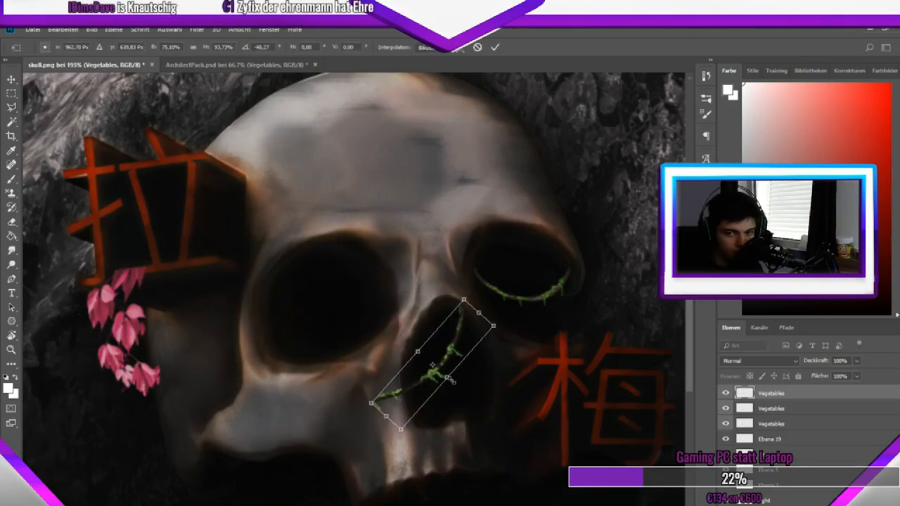
Switch to ArchitectPack.psd, then back to skull.png, to borrow the Vegetables layers.
{"action": "left_click", "coordinate": [236, 64]}
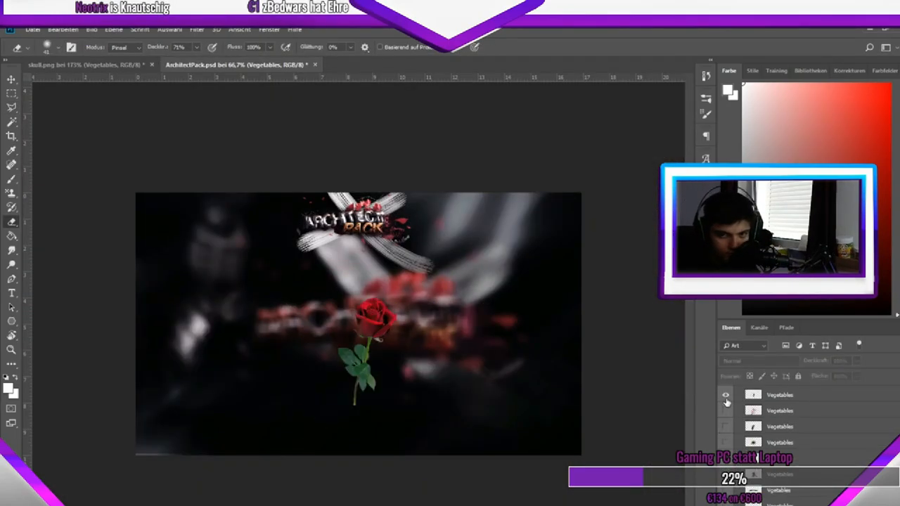
{"action": "left_click", "coordinate": [84, 64]}
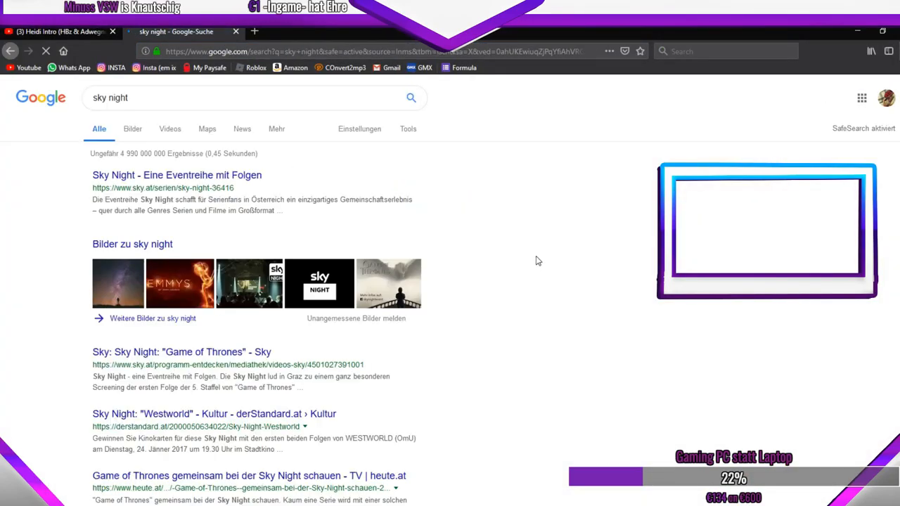
Show Google results for "sky night" with the row of night-sky images.
{"action": "left_click", "coordinate": [118, 283]}
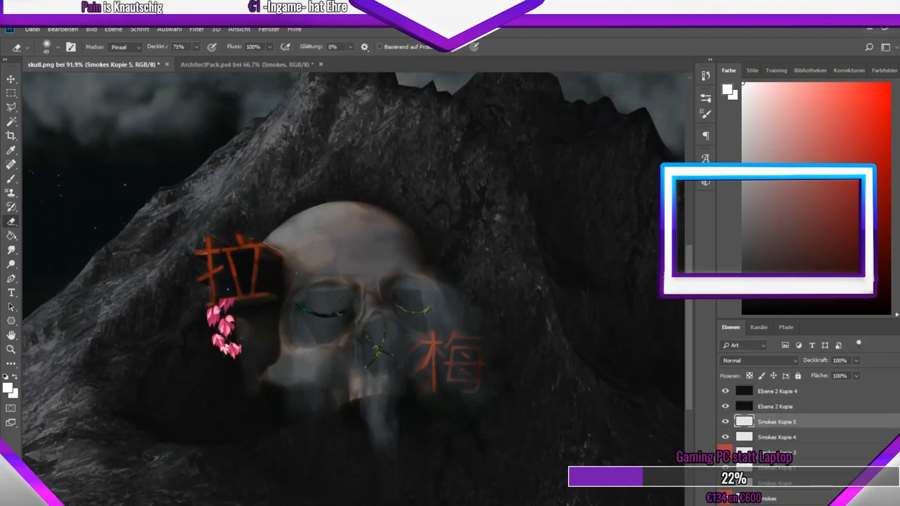
Move between the skull artwork and ArchitectPack.psd to bring over the night sky and Spider Cobweb layers.
{"action": "left_click", "coordinate": [246, 64]}
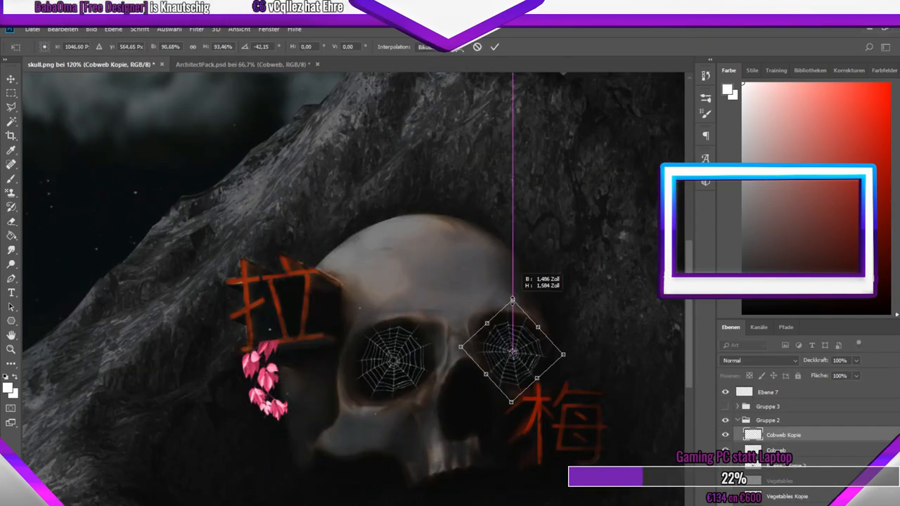
{"action": "left_click", "coordinate": [242, 64]}
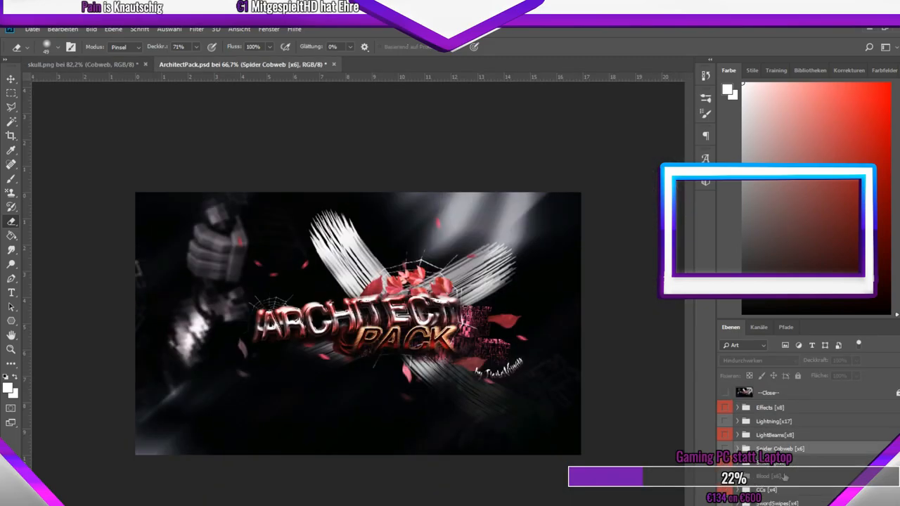
{"action": "left_click", "coordinate": [84, 63]}
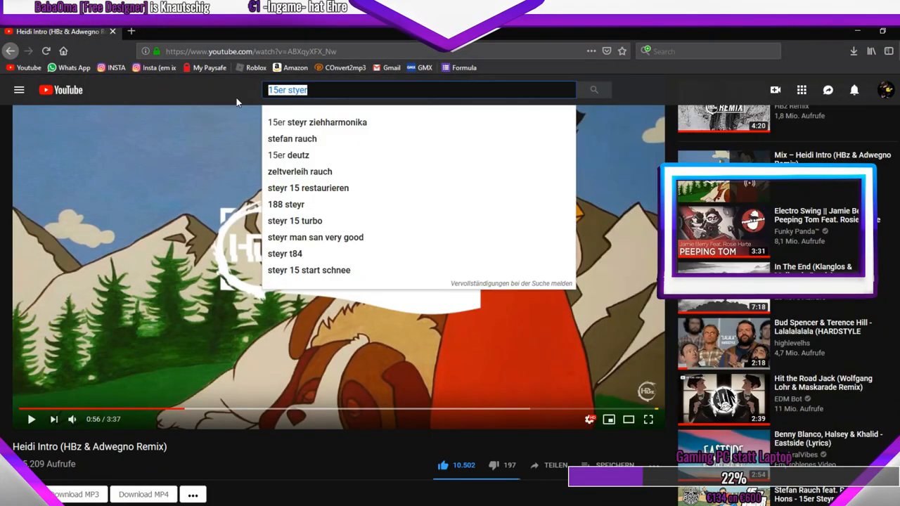
Search "photoshop minecraft insect", then move on to find a black spider silhouette image.
{"action": "key", "text": "Return"}
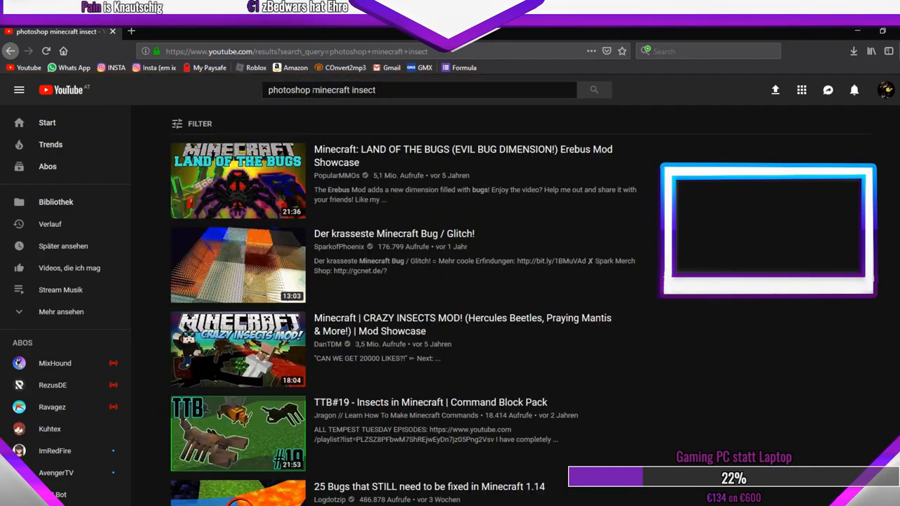
{"action": "left_click", "coordinate": [182, 31]}
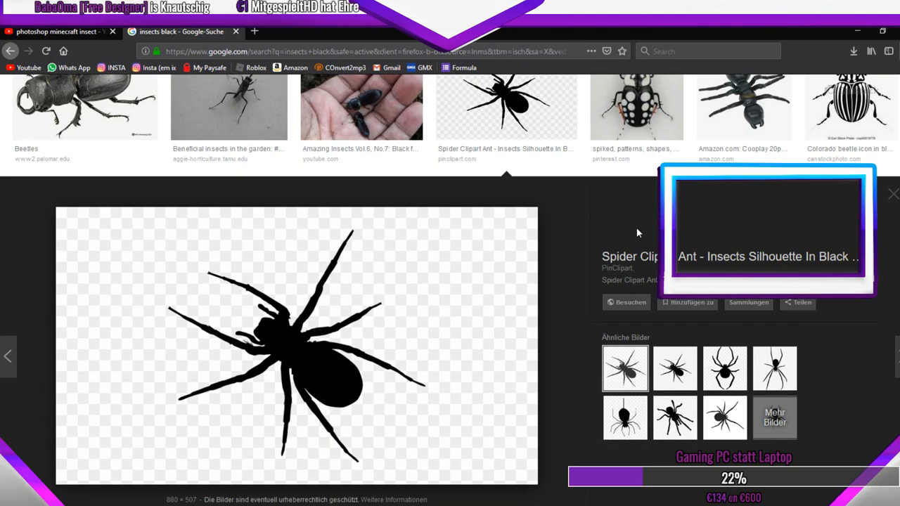
{"action": "left_click", "coordinate": [53, 32]}
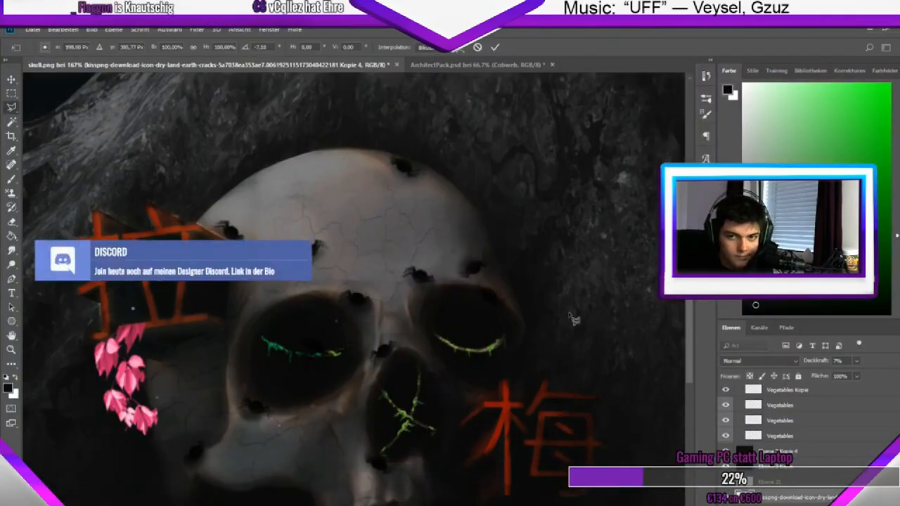
Restore the deleted layer with Edit > Undo Delete Layer.
{"action": "left_click", "coordinate": [63, 30]}
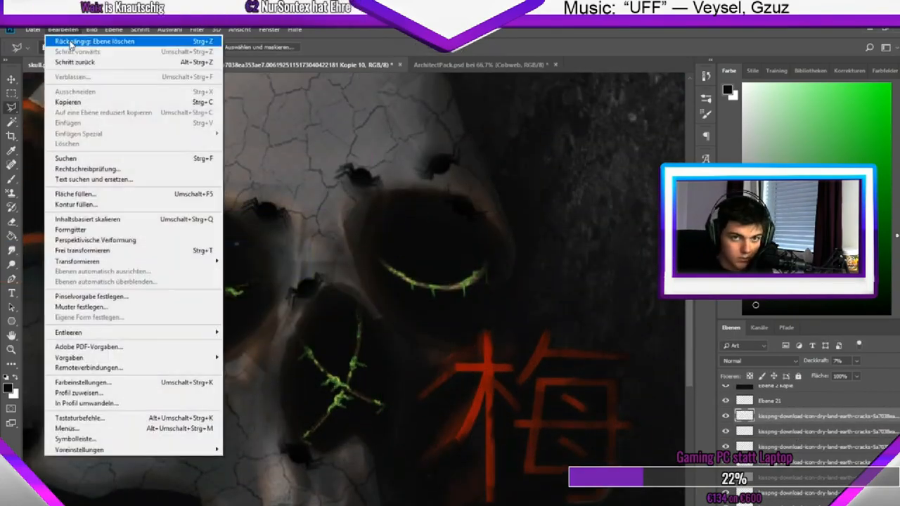
{"action": "left_click", "coordinate": [95, 41]}
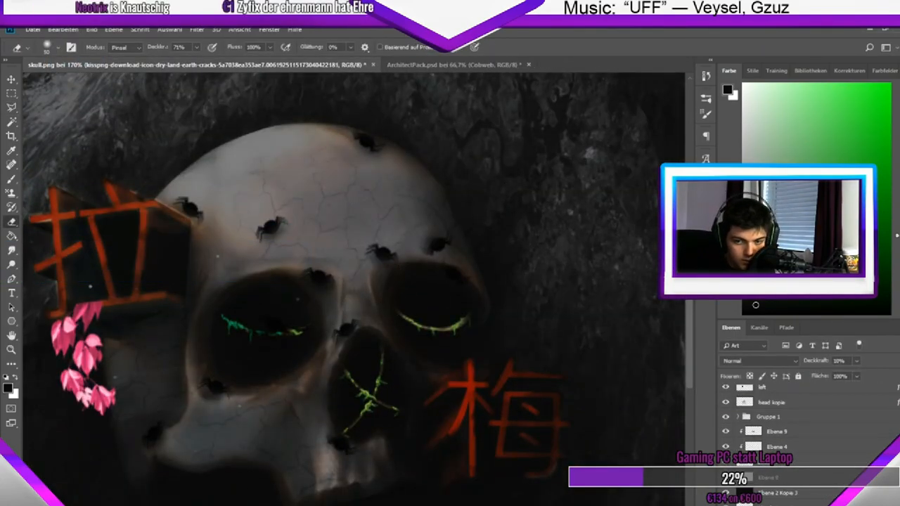